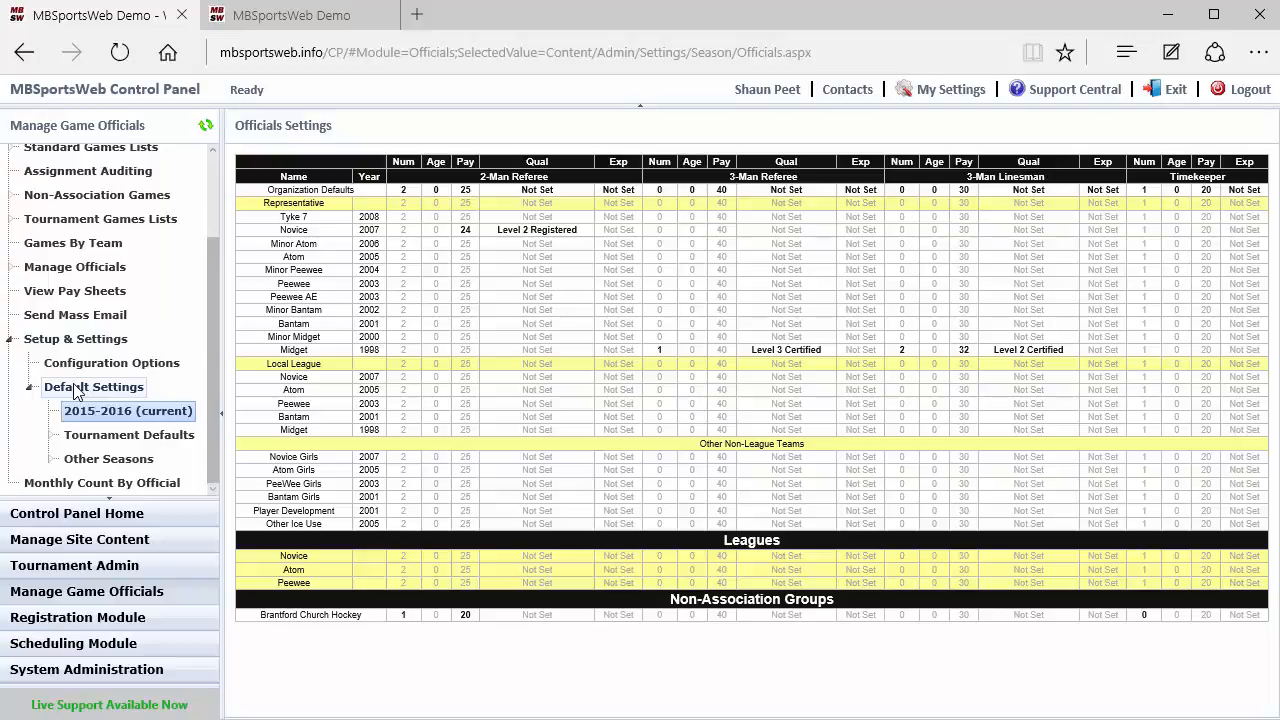
# Step: Open the Organization Defaults officials settings editor from the grid
pyautogui.click(128, 411)
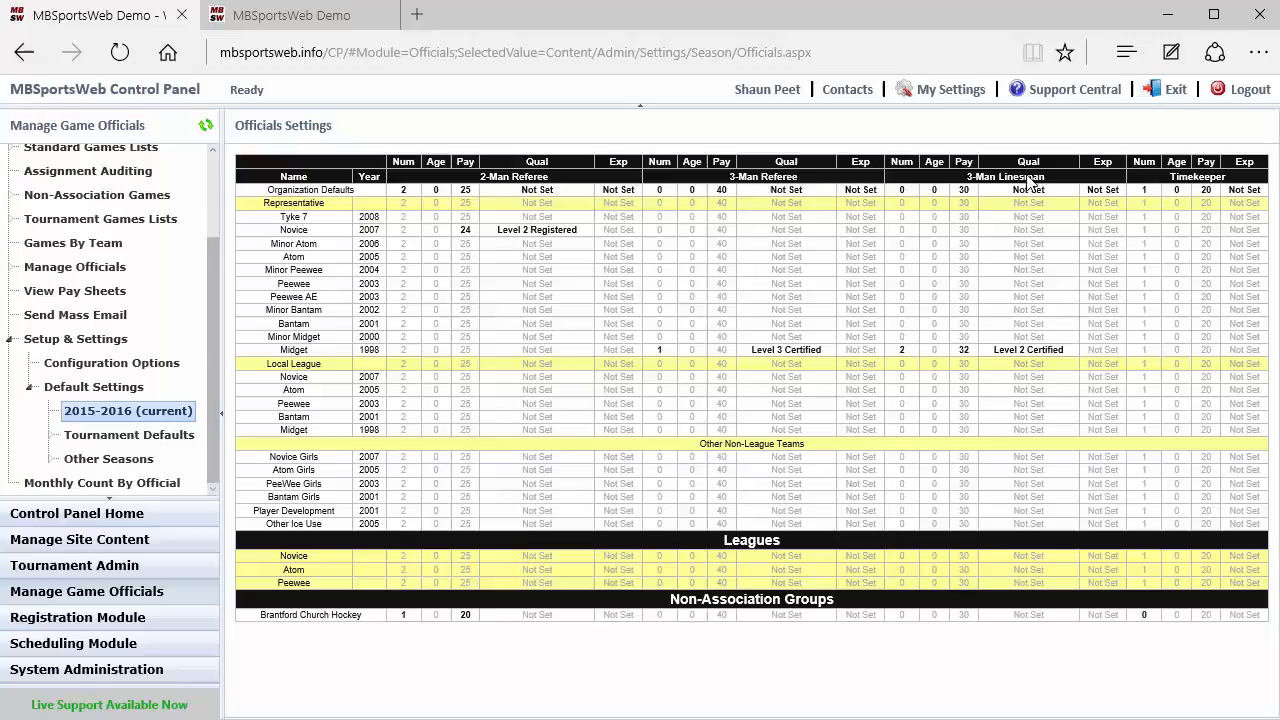
pyautogui.moveTo(1170, 182)
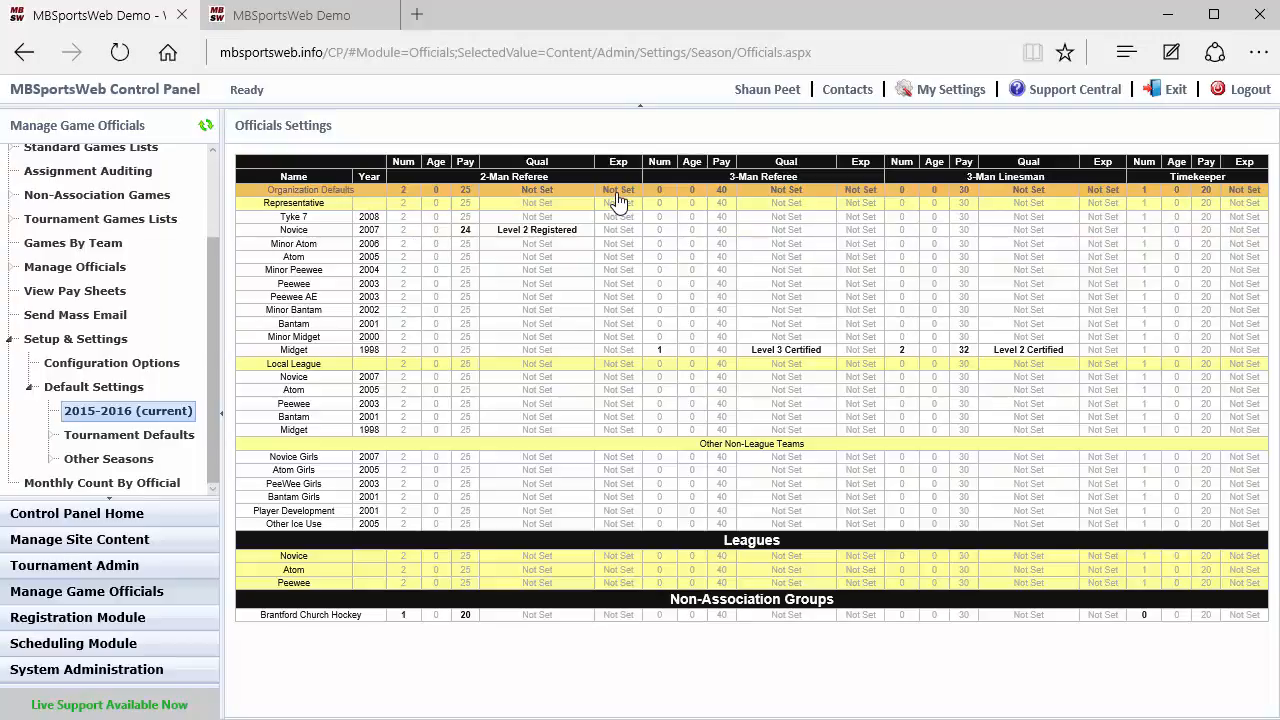
pyautogui.moveTo(602, 202)
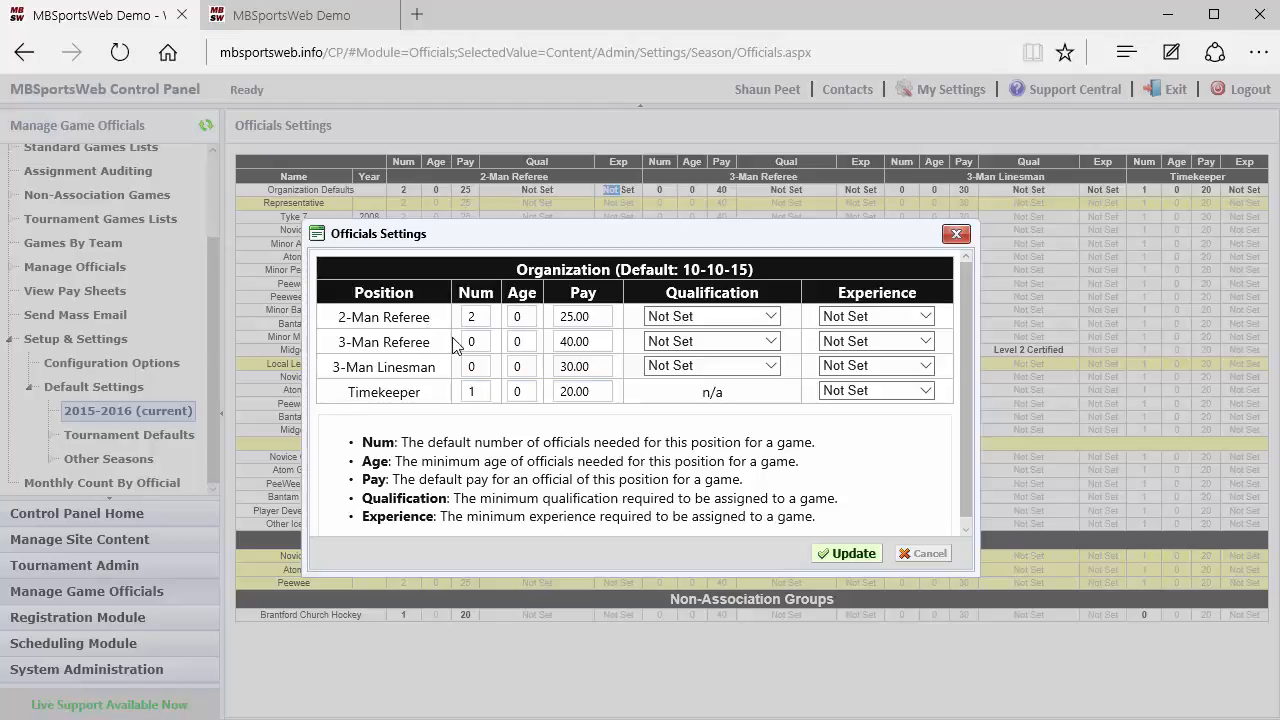
# Step: Set the organization default 2-Man Referee qualification to Level 1 and update
pyautogui.click(475, 316)
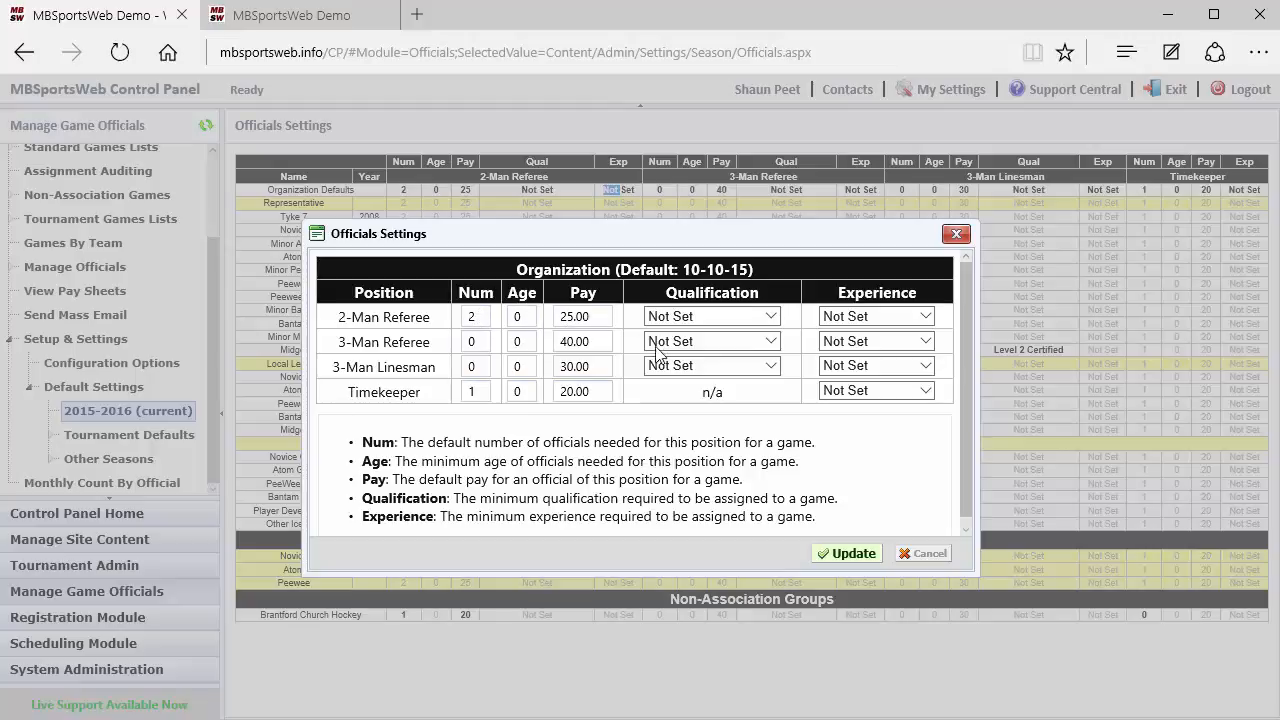
pyautogui.moveTo(712, 341)
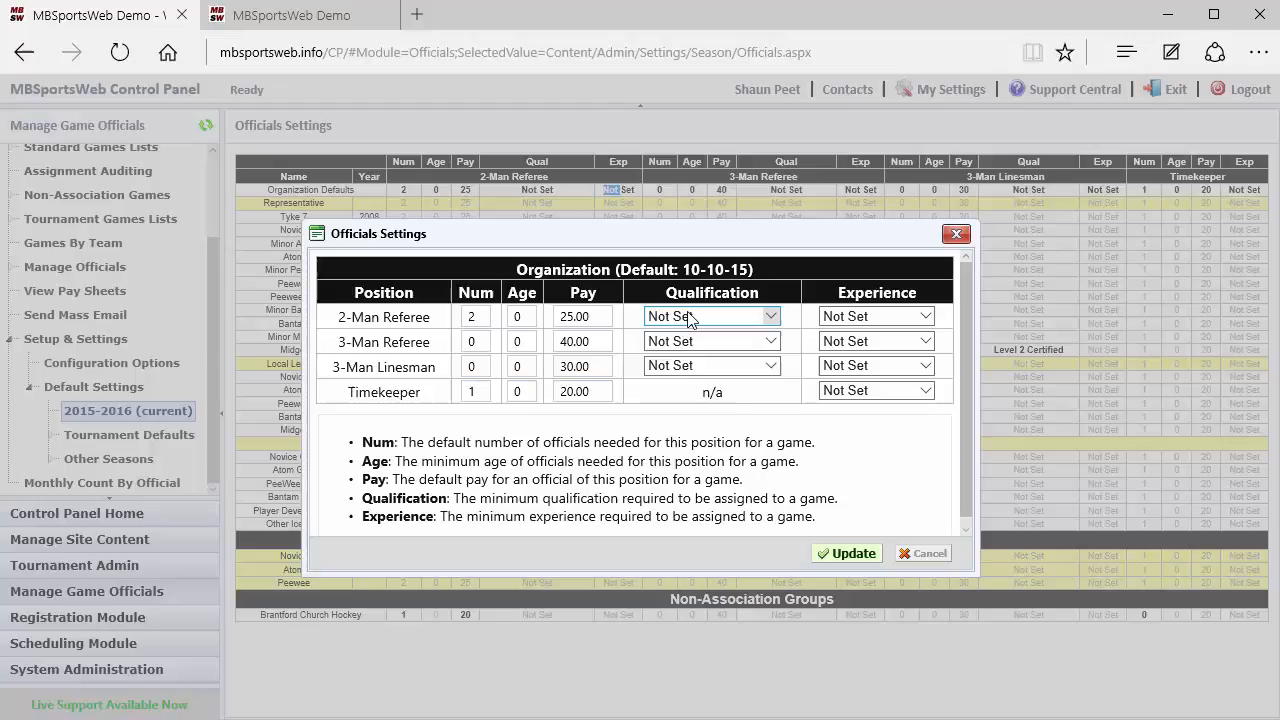
pyautogui.click(711, 316)
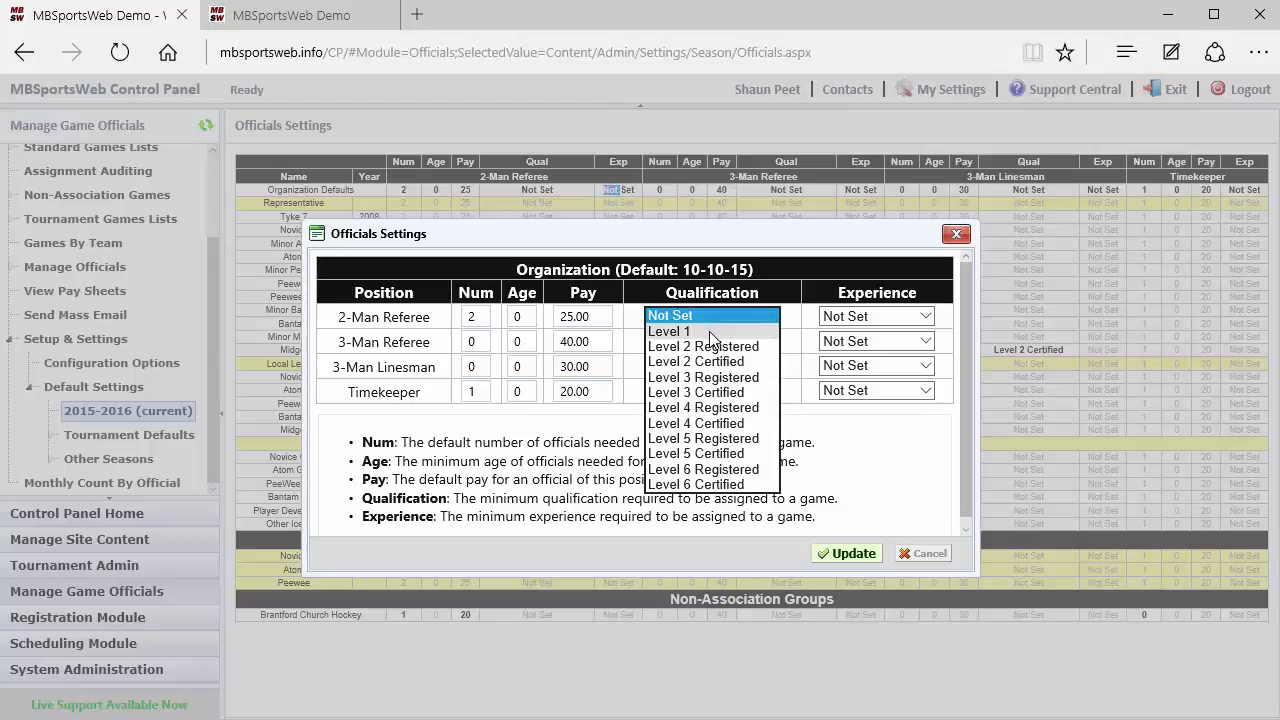
pyautogui.click(669, 331)
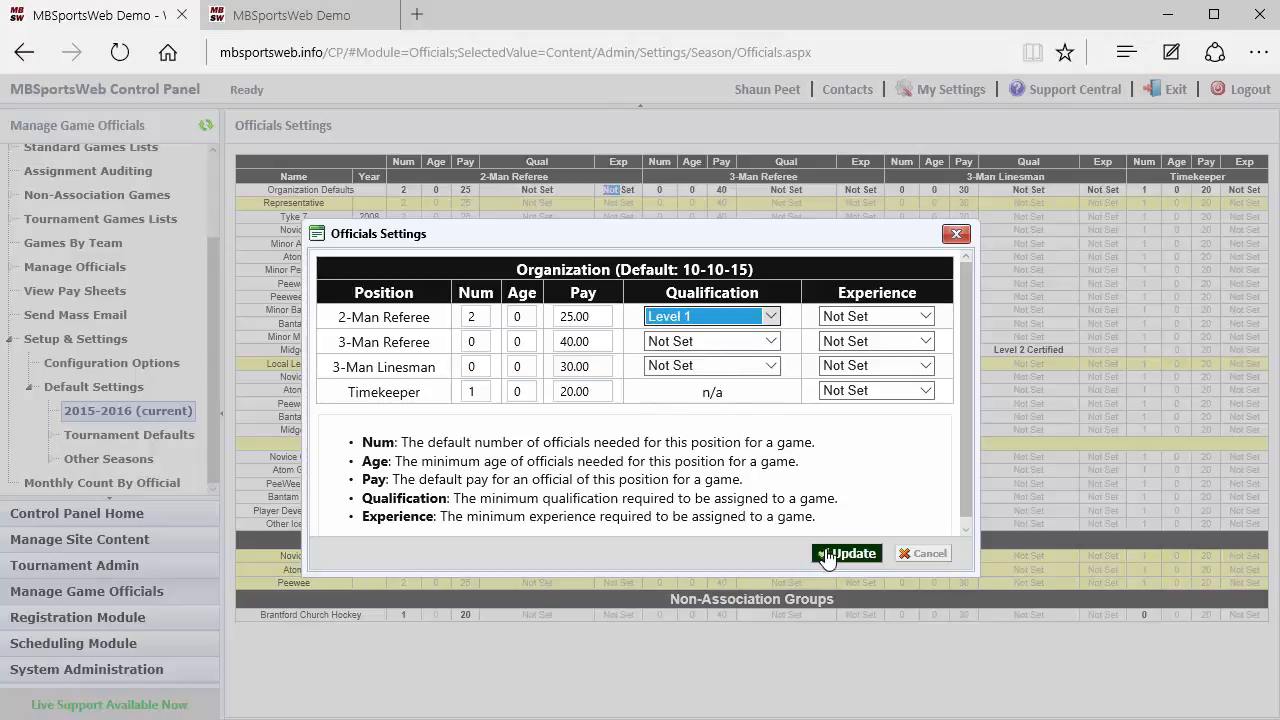
pyautogui.click(846, 553)
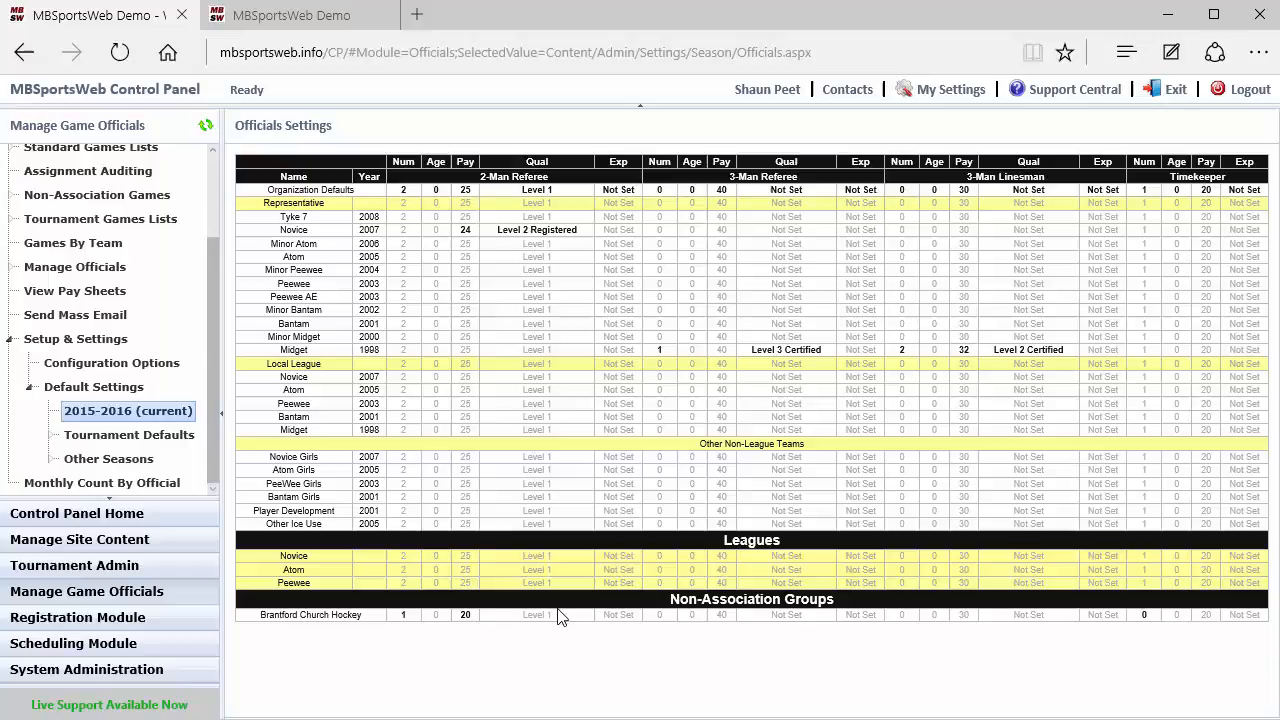
pyautogui.moveTo(549, 269)
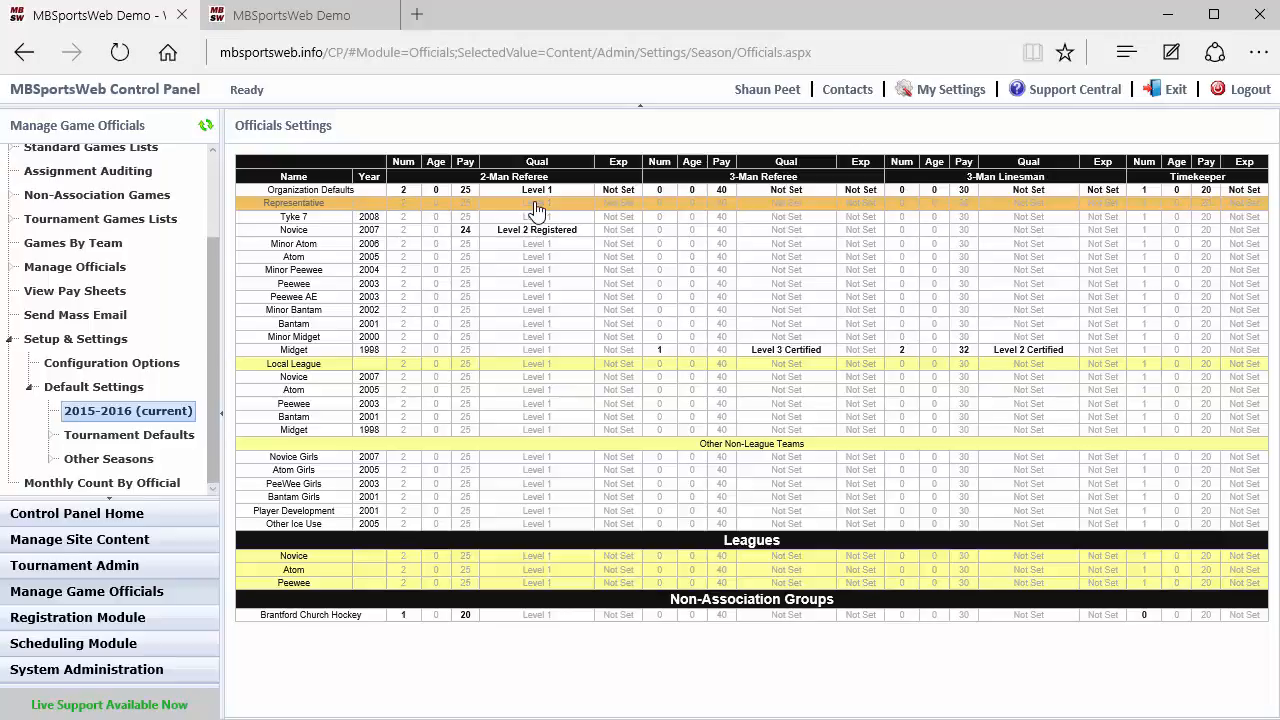
# Step: Set Representative's 2-Man Referee qualification to Level 2 Certified and update
pyautogui.click(294, 203)
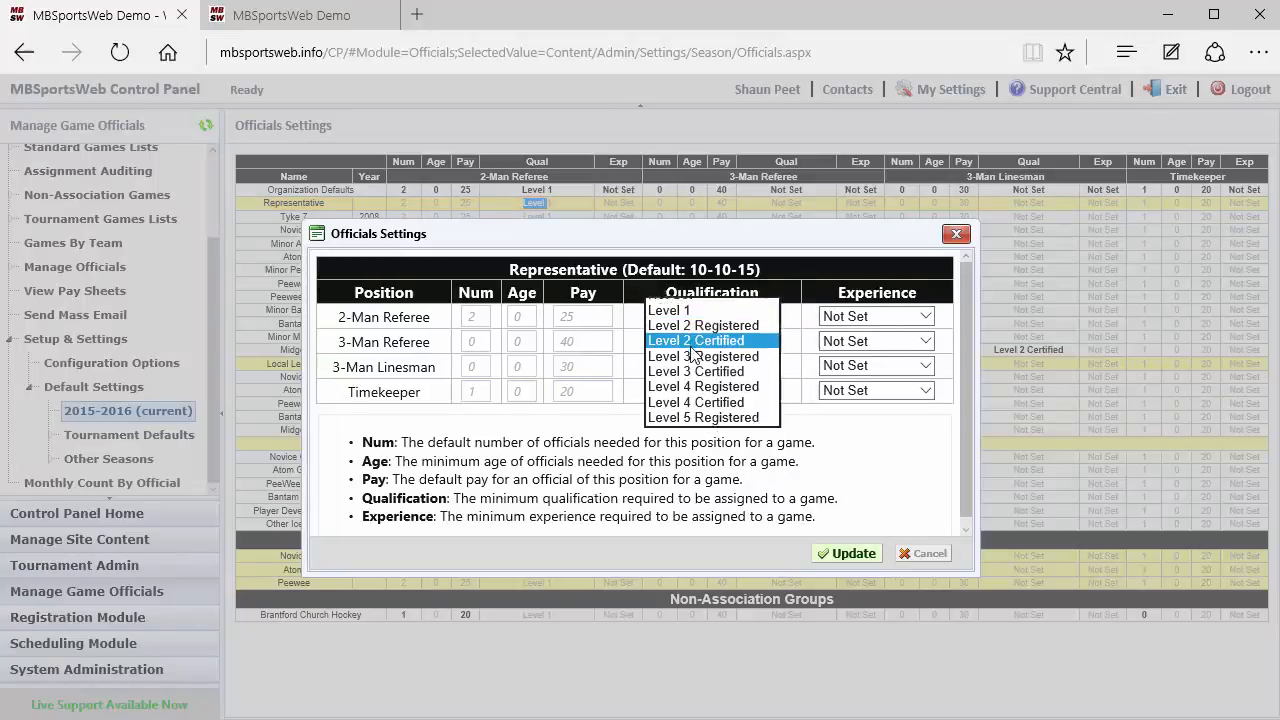
pyautogui.click(696, 340)
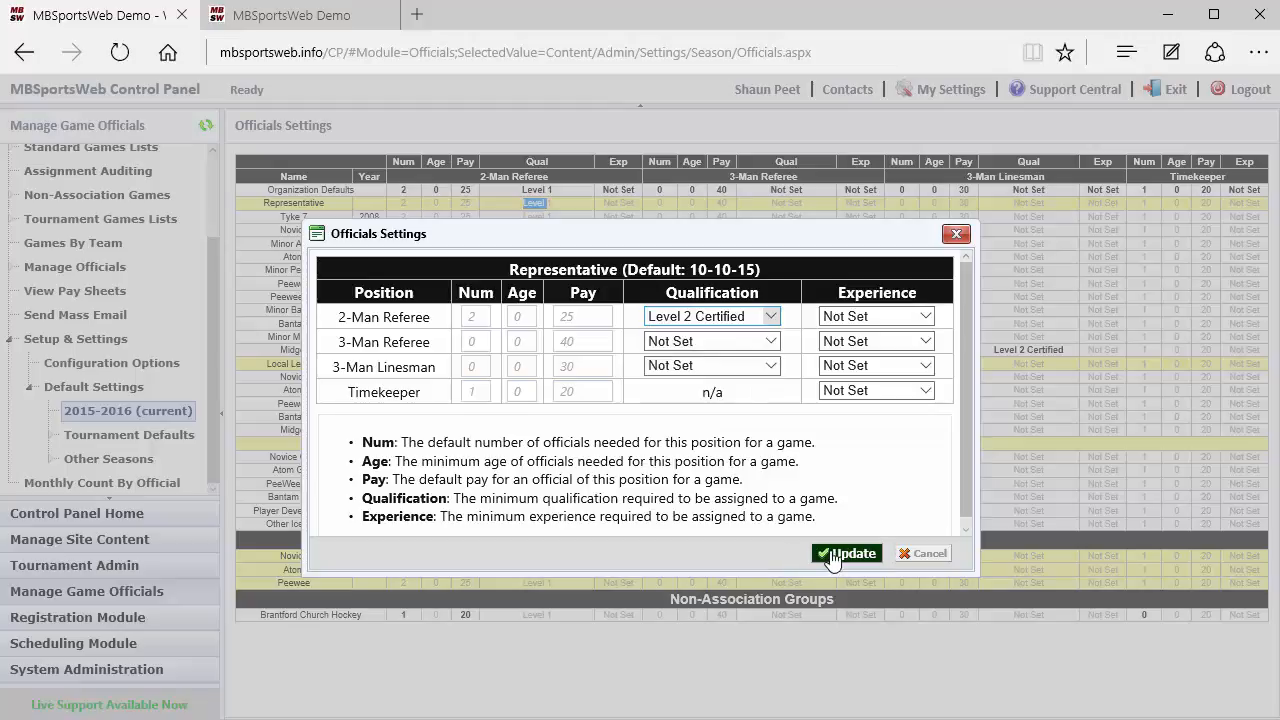
pyautogui.click(845, 553)
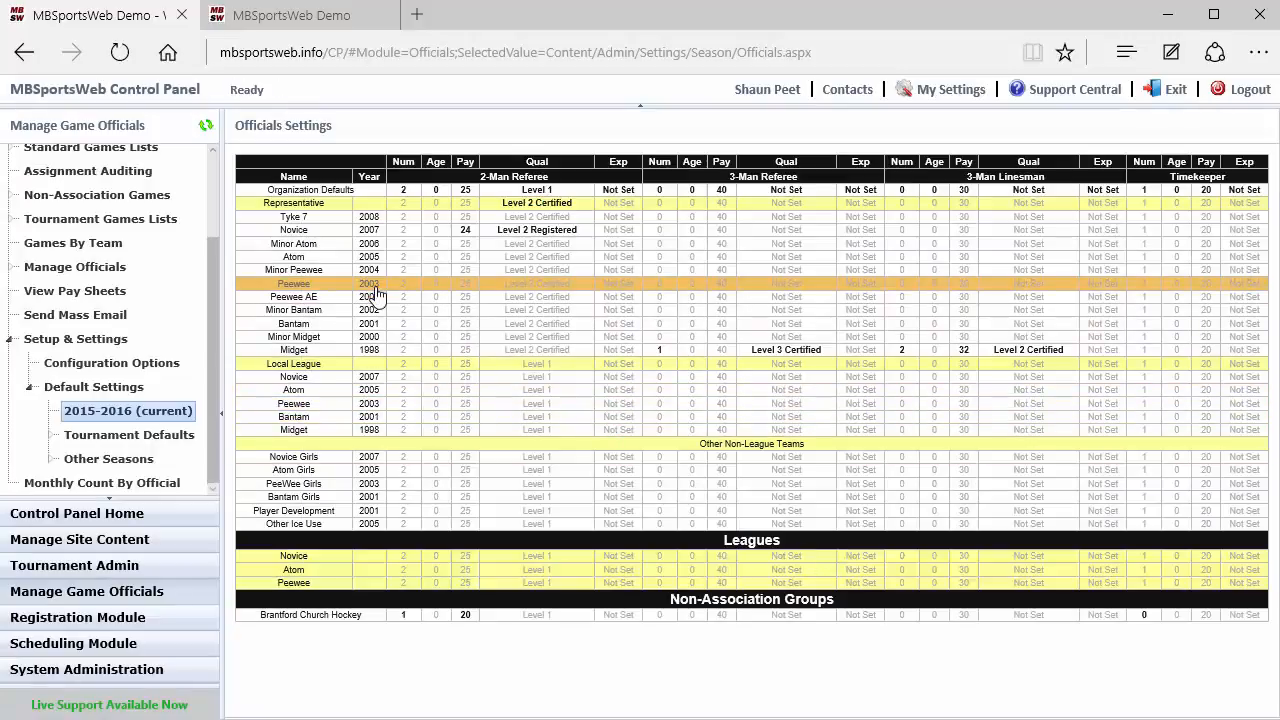
pyautogui.moveTo(537, 229)
pyautogui.write('0')
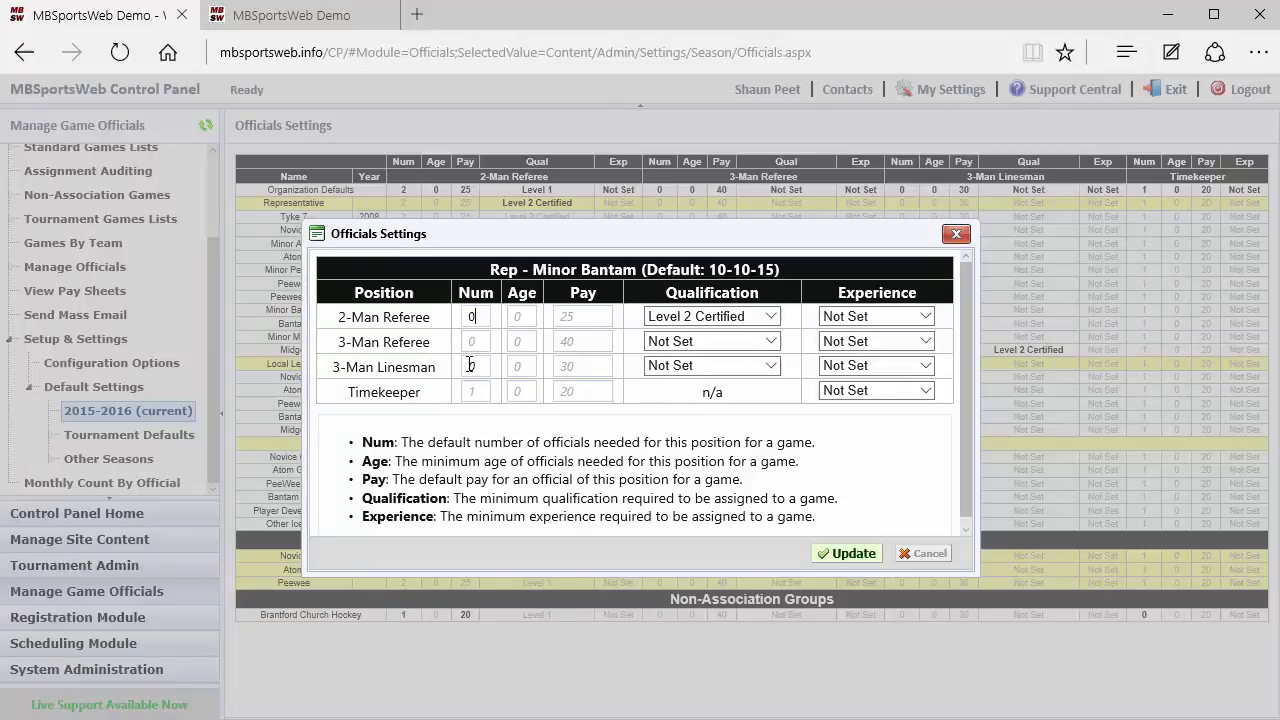
# Step: Save Minor Bantam with 1 Level 3 Certified 3-Man Referee and 2 Level 2 Registered linesmen
pyautogui.write('1')
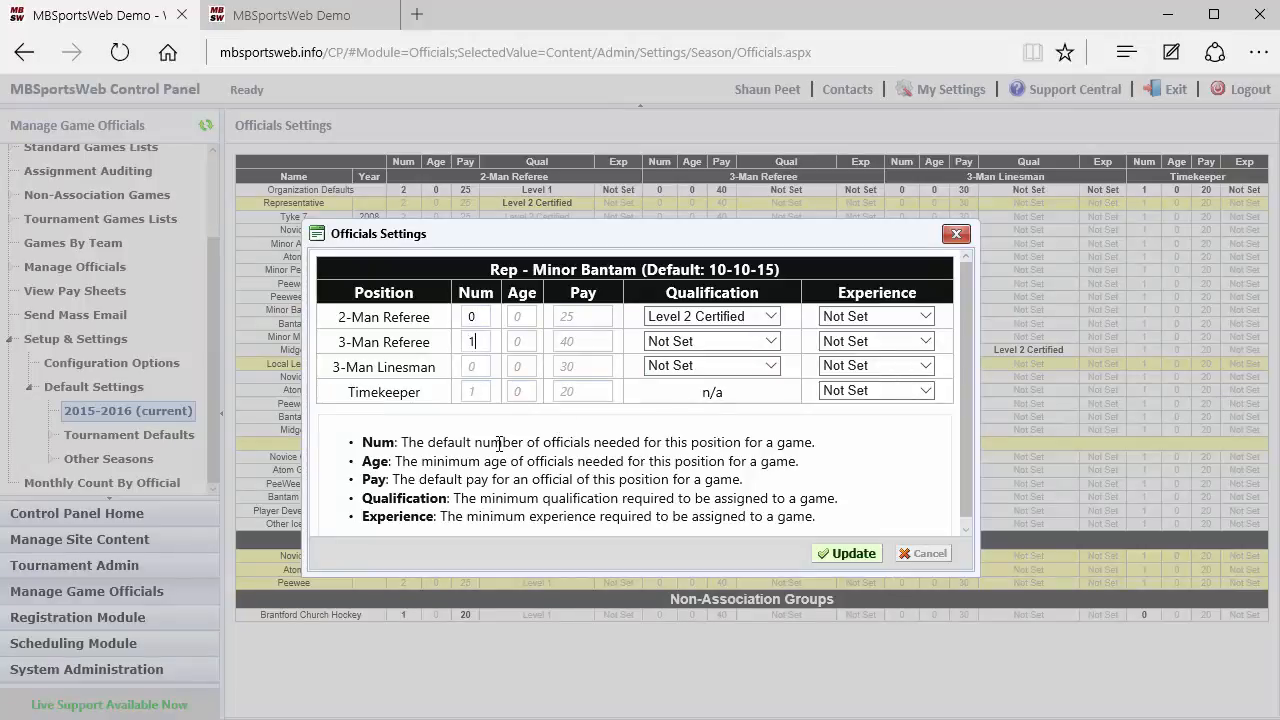
pyautogui.write('2')
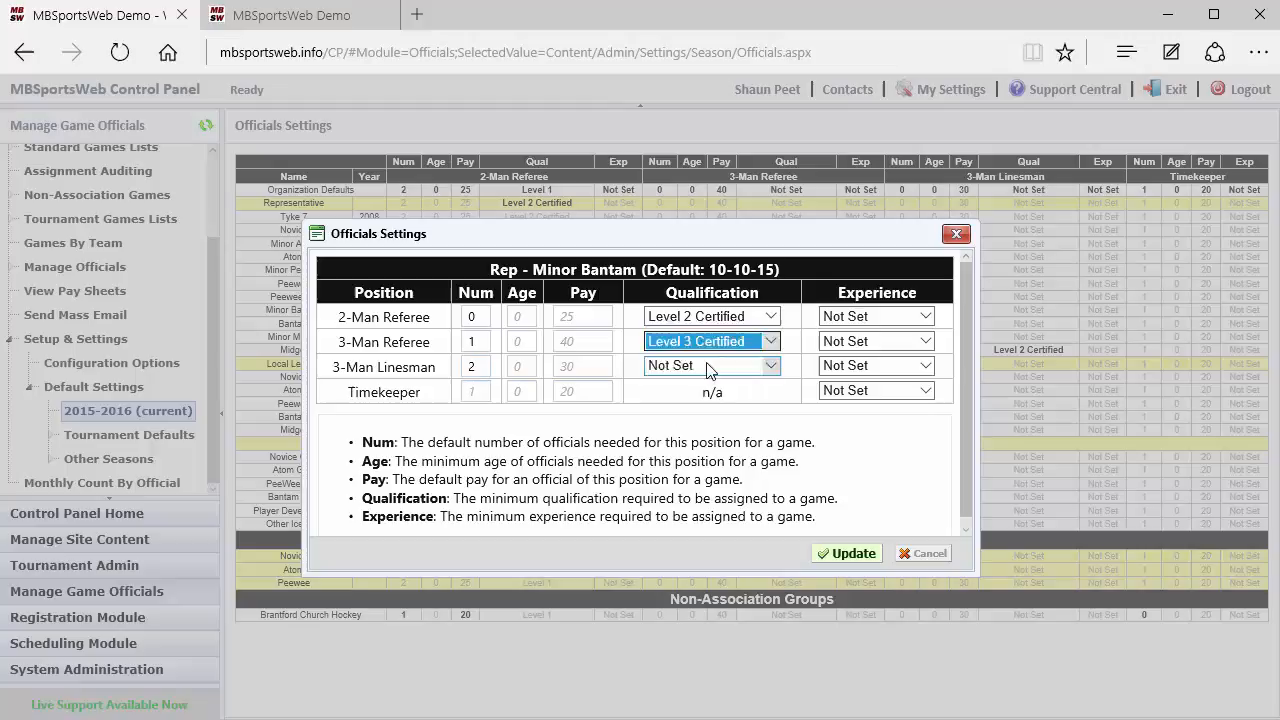
pyautogui.click(711, 365)
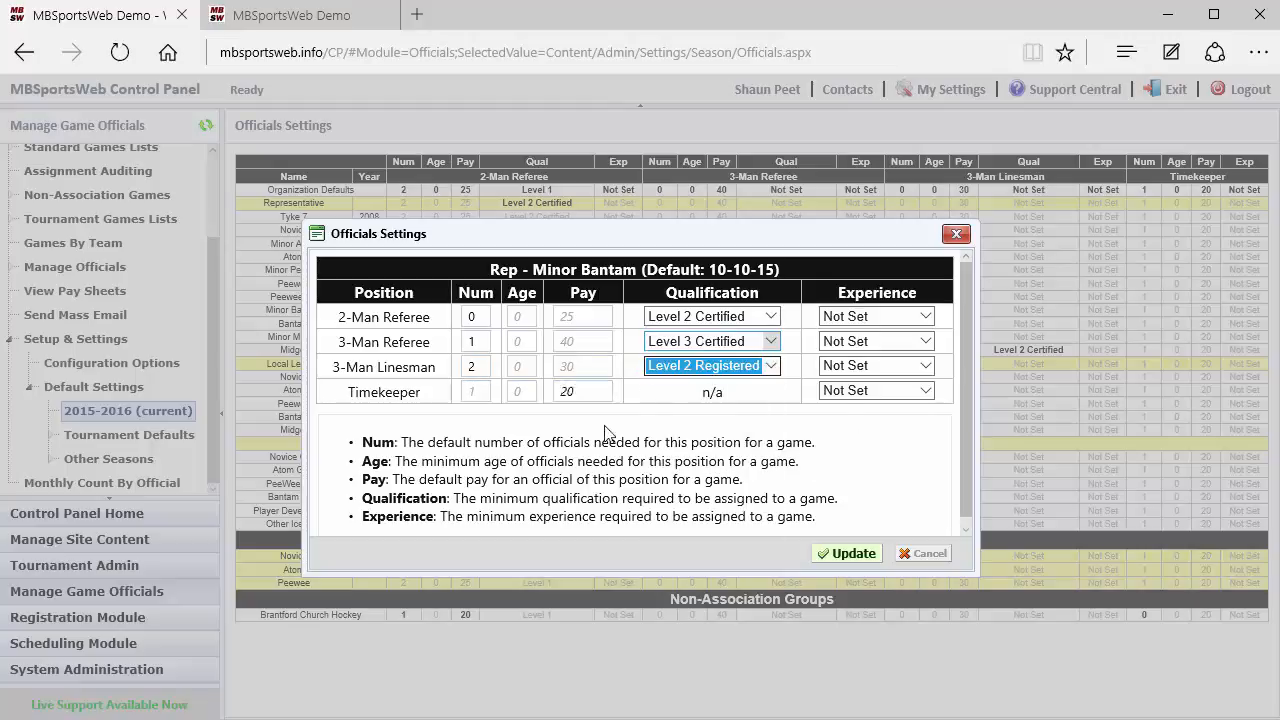
pyautogui.click(846, 553)
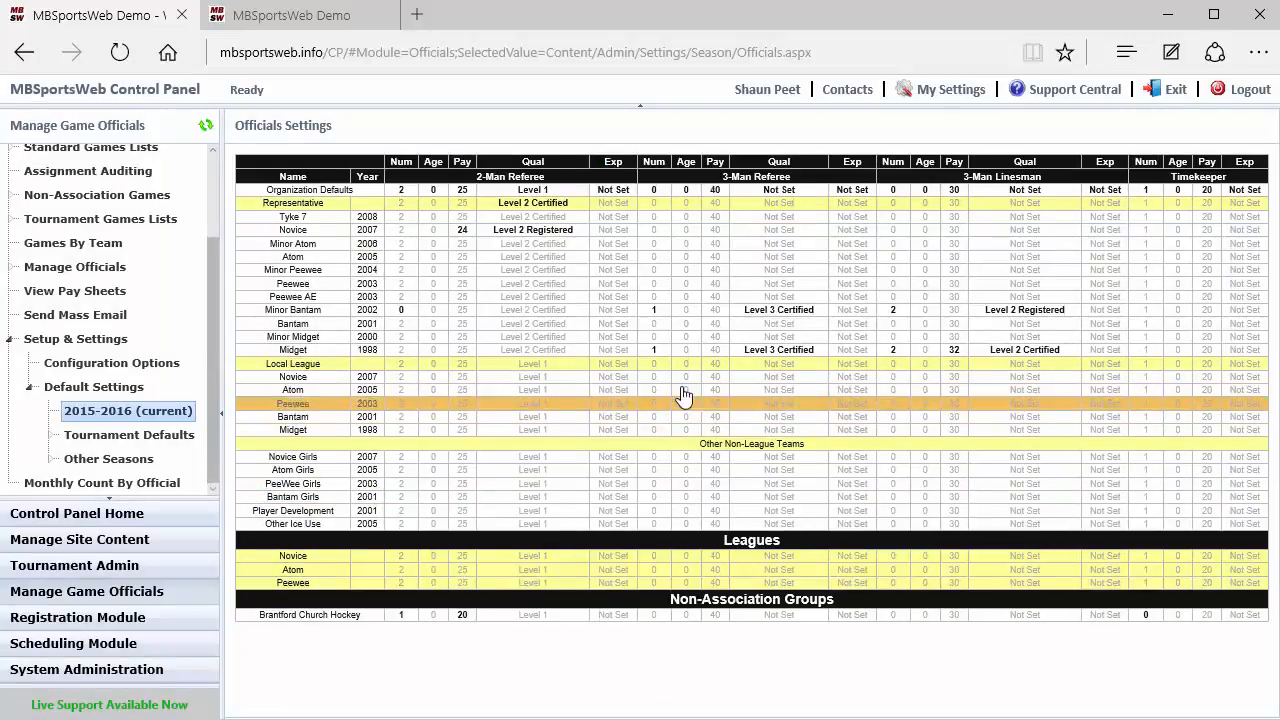
pyautogui.moveTo(738, 408)
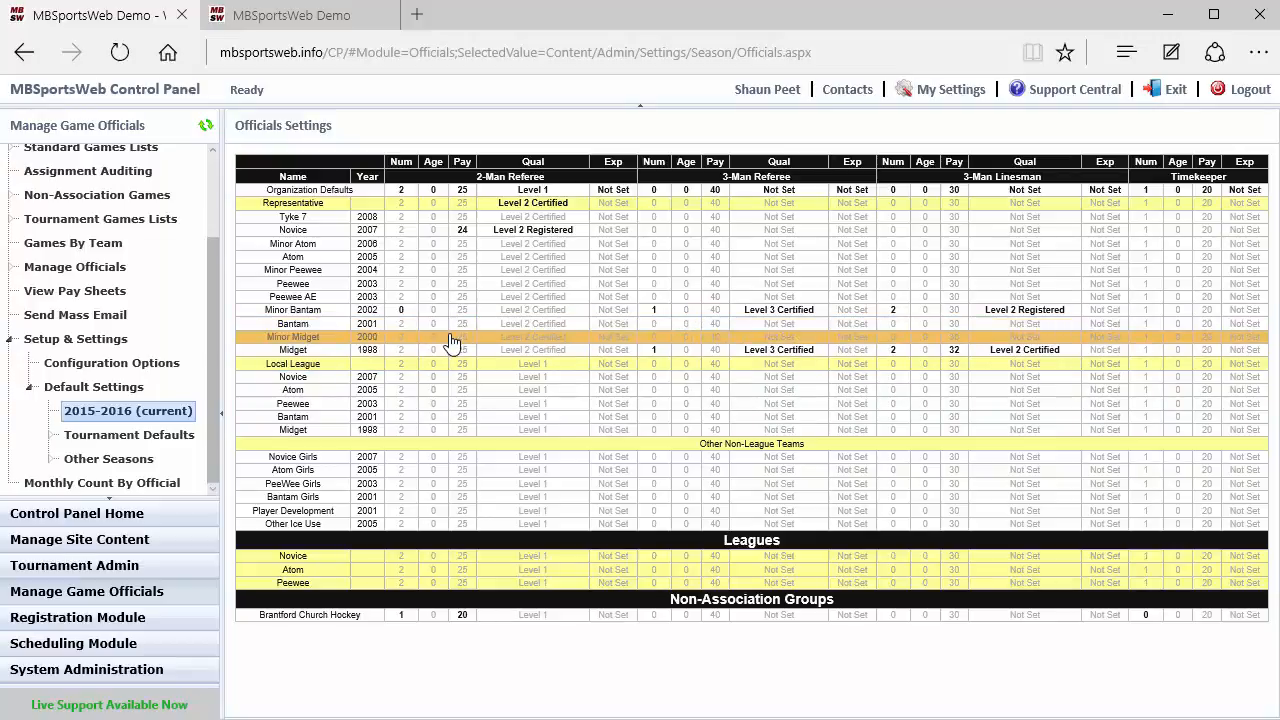
pyautogui.moveTo(462, 330)
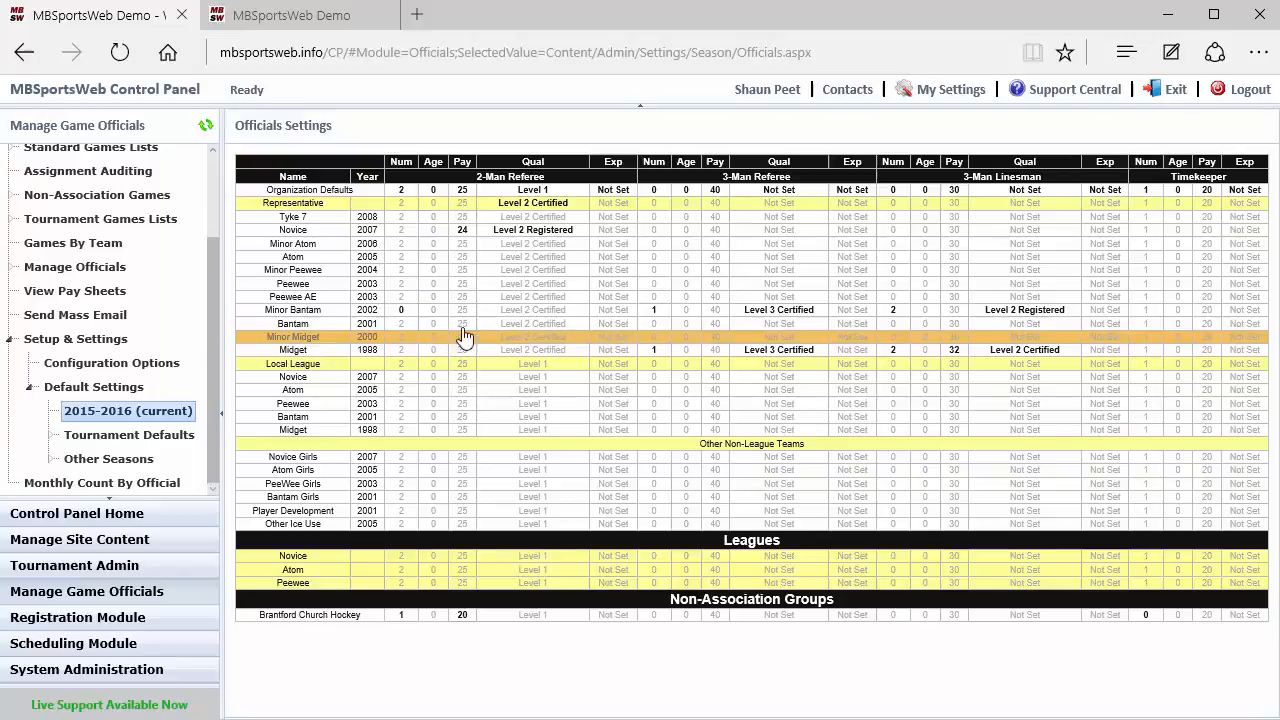
pyautogui.moveTo(708, 347)
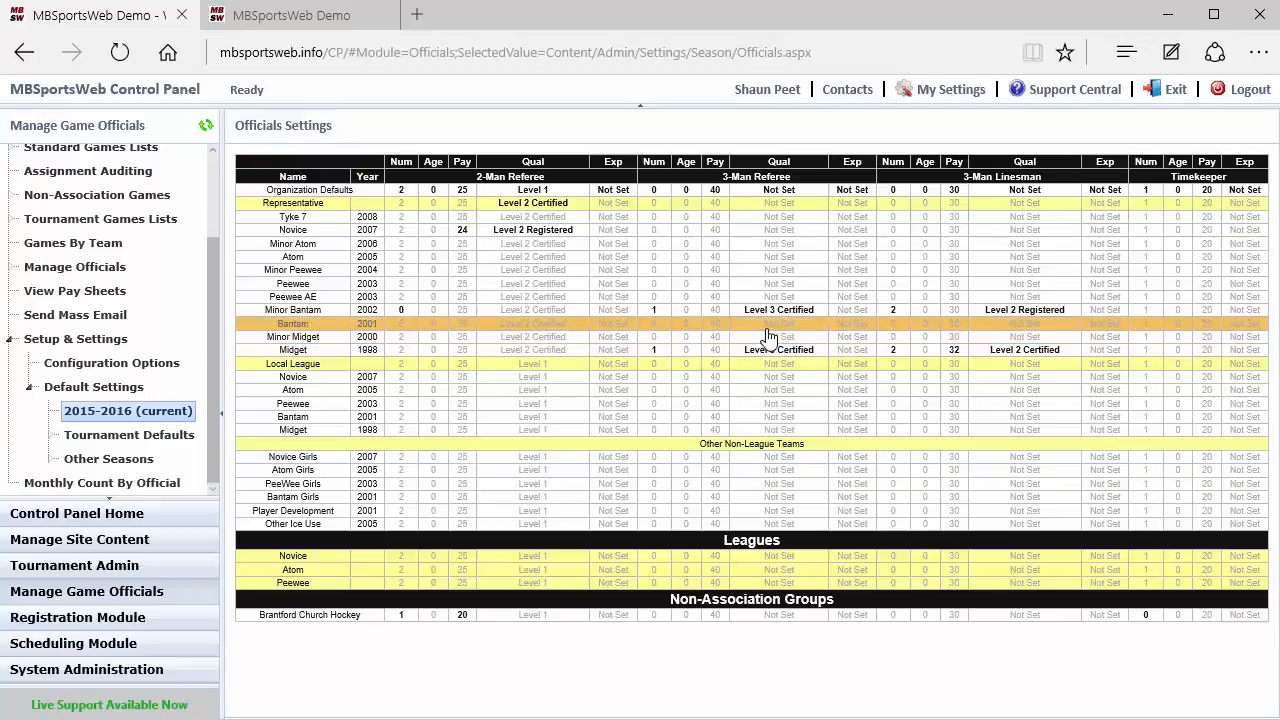
pyautogui.moveTo(718, 338)
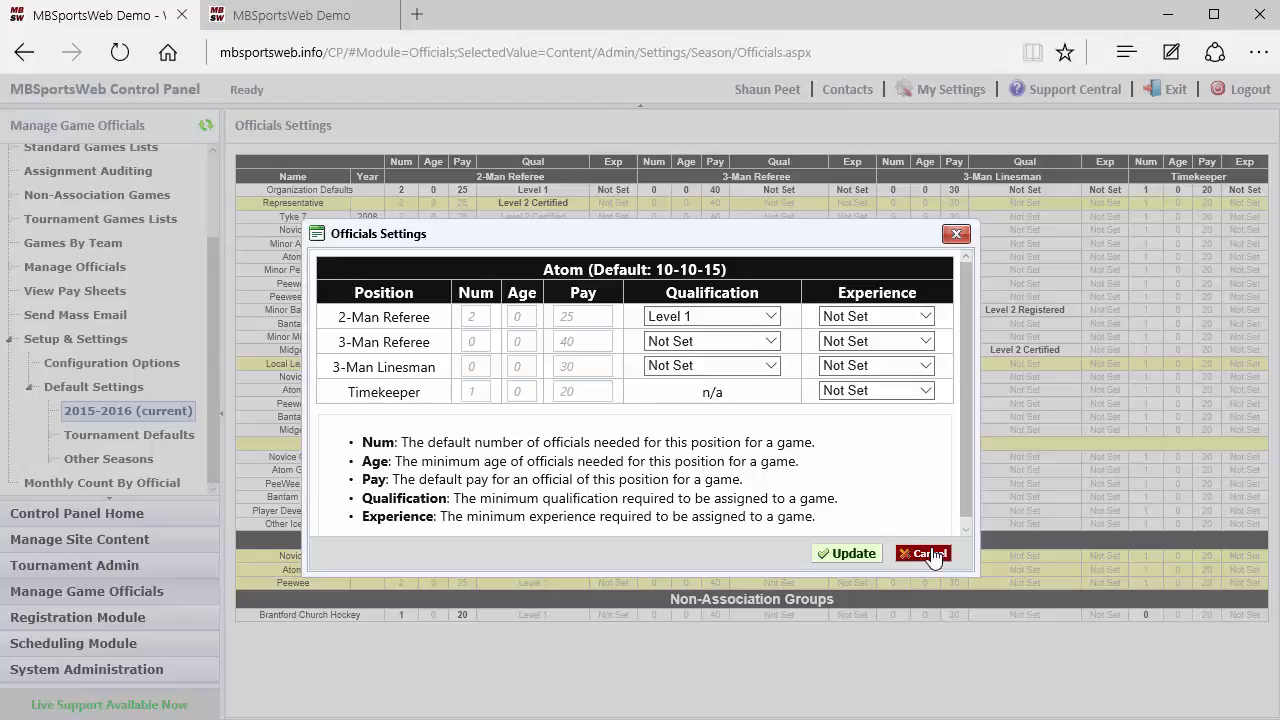
# Step: Cancel the Atom officials settings dialog without saving
pyautogui.click(921, 553)
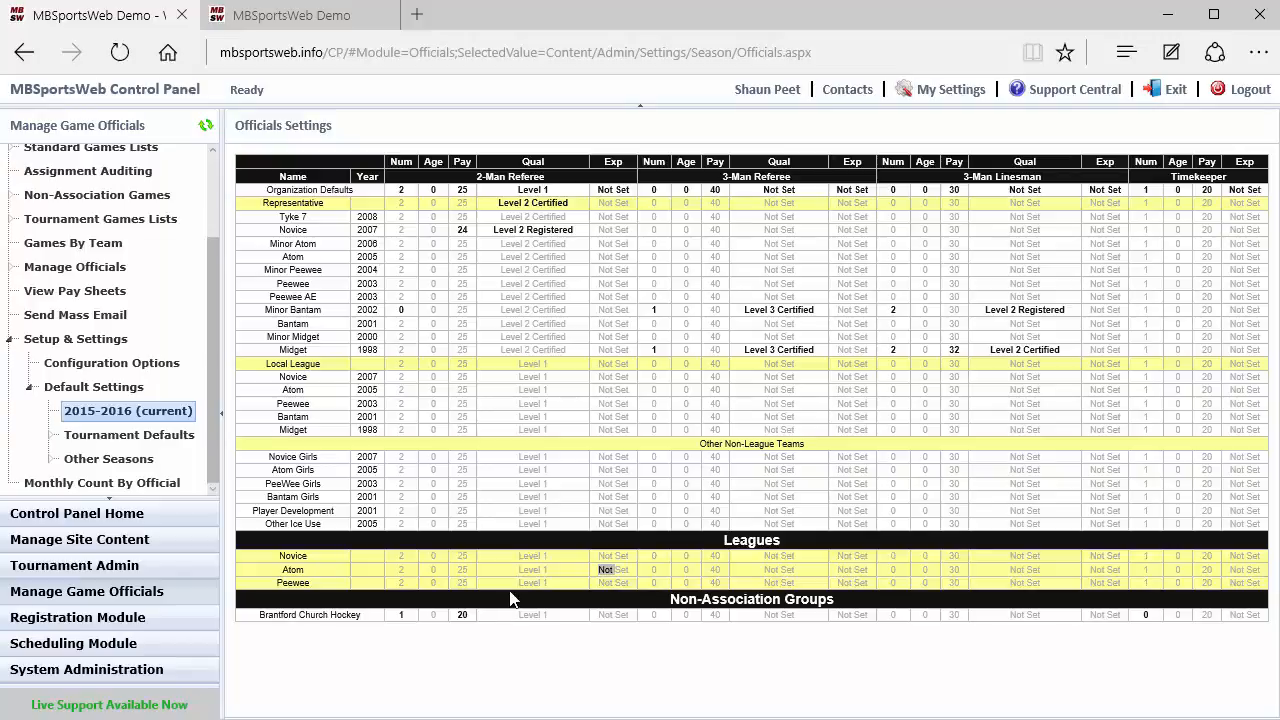
pyautogui.moveTo(128, 434)
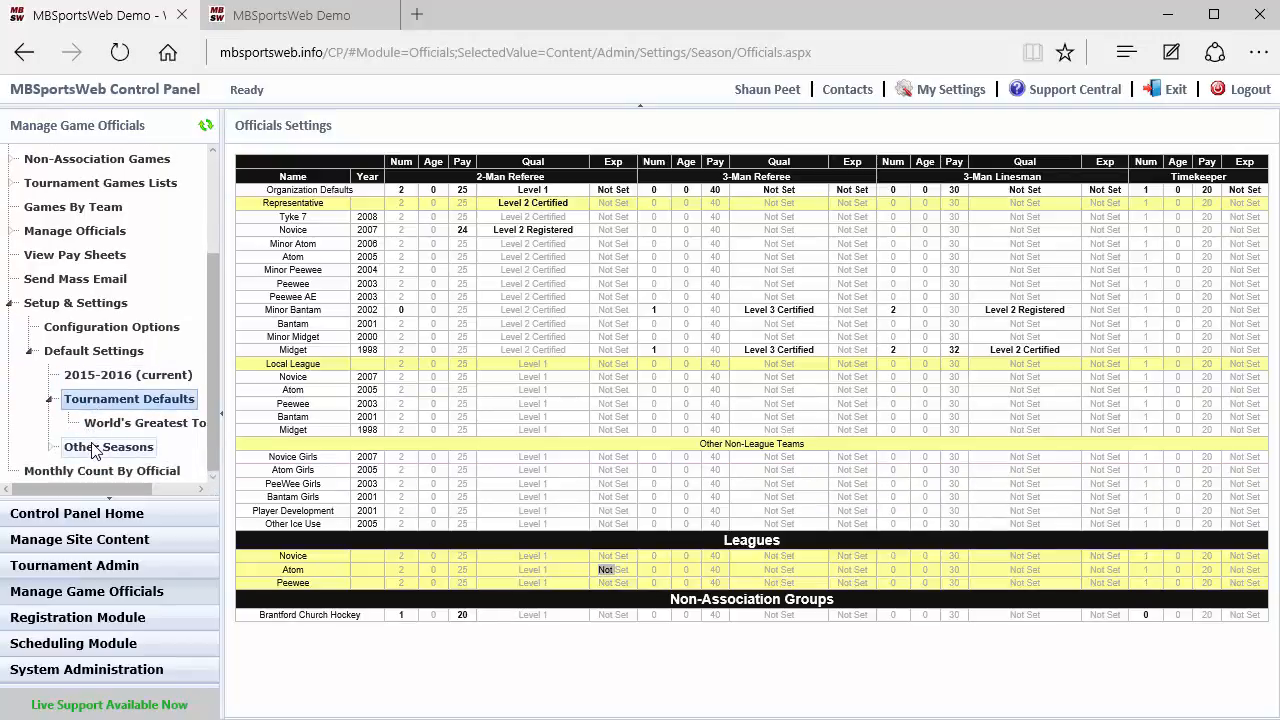
# Step: Load the World's Greatest Tournament officials defaults under Tournament Defaults
pyautogui.click(144, 422)
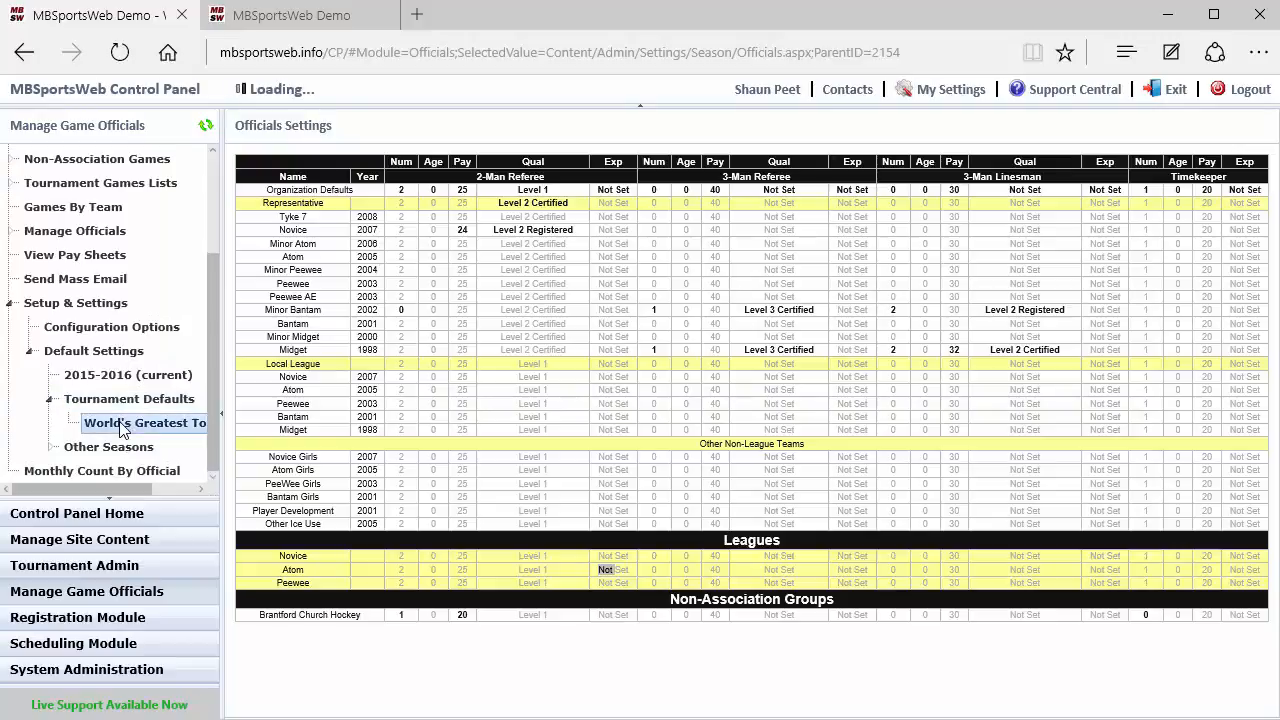
# Step: View the tournament officials grid, then load the 2014-2015 season under Other Seasons
pyautogui.click(144, 422)
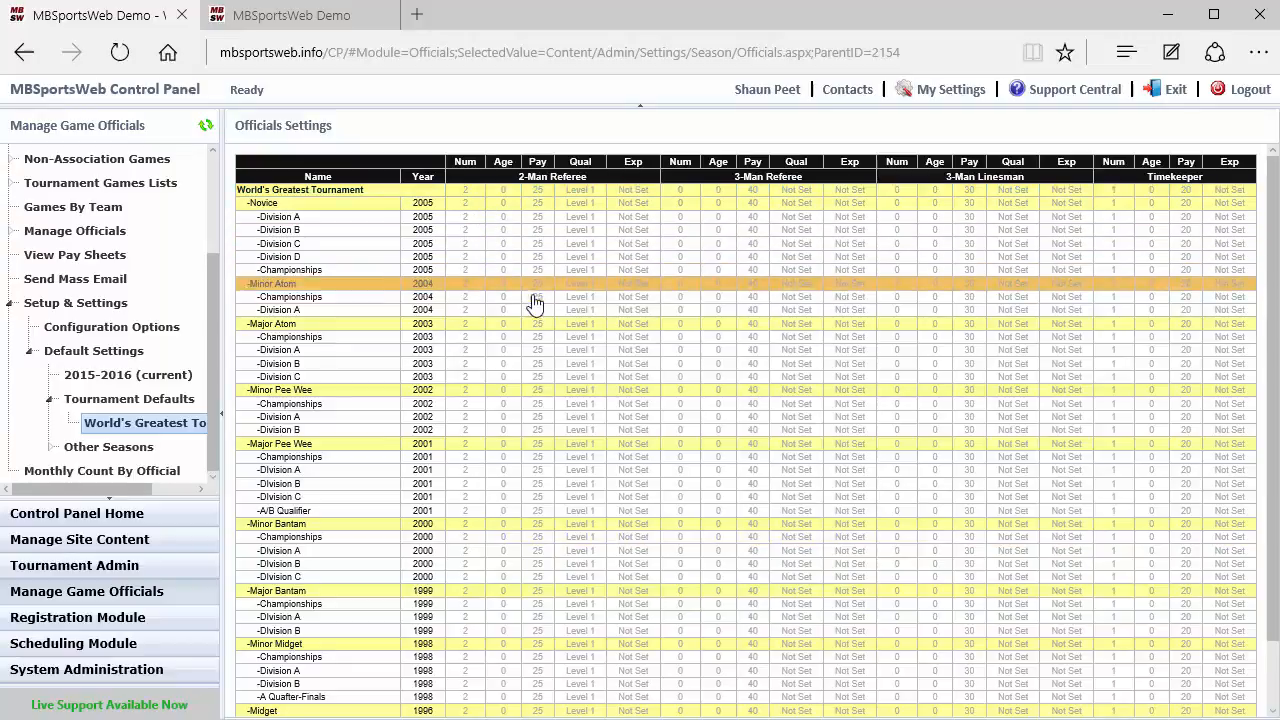
pyautogui.moveTo(595, 518)
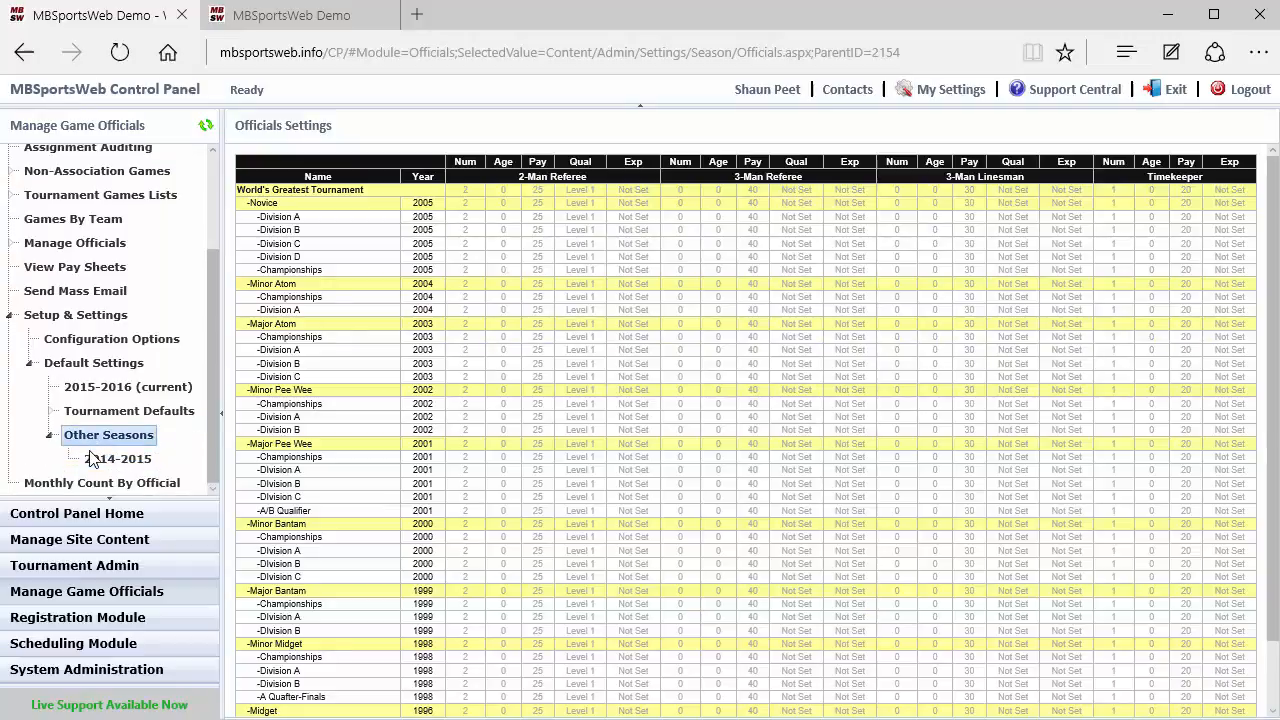
pyautogui.click(118, 458)
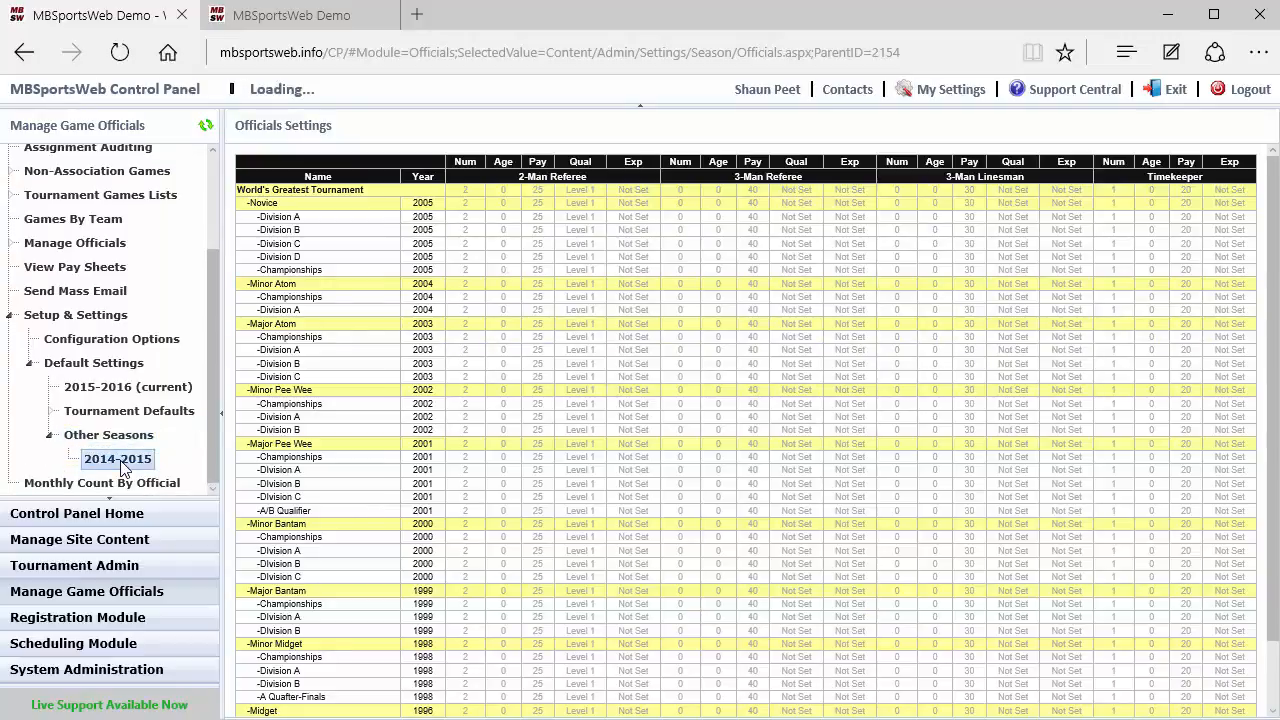
# Step: Review the 2014-2015 officials grid, then return to the current 2015-2016 season
pyautogui.click(117, 459)
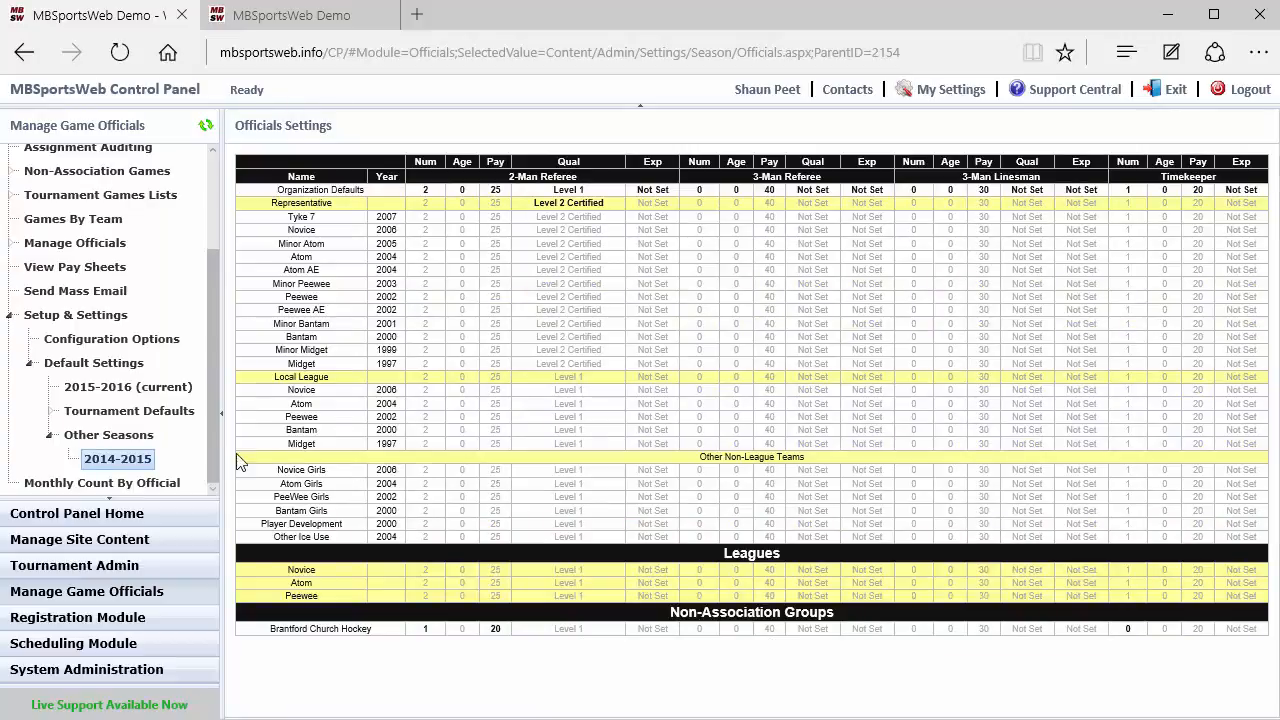
pyautogui.click(127, 410)
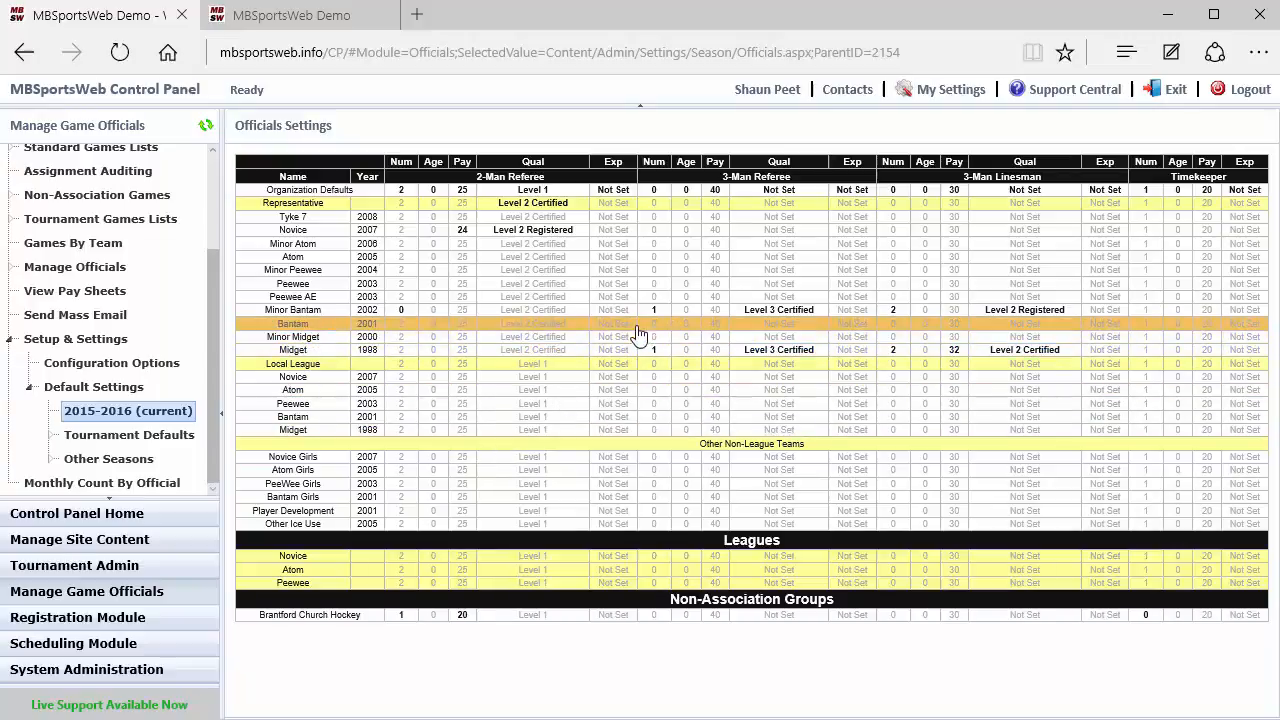
pyautogui.moveTo(600, 327)
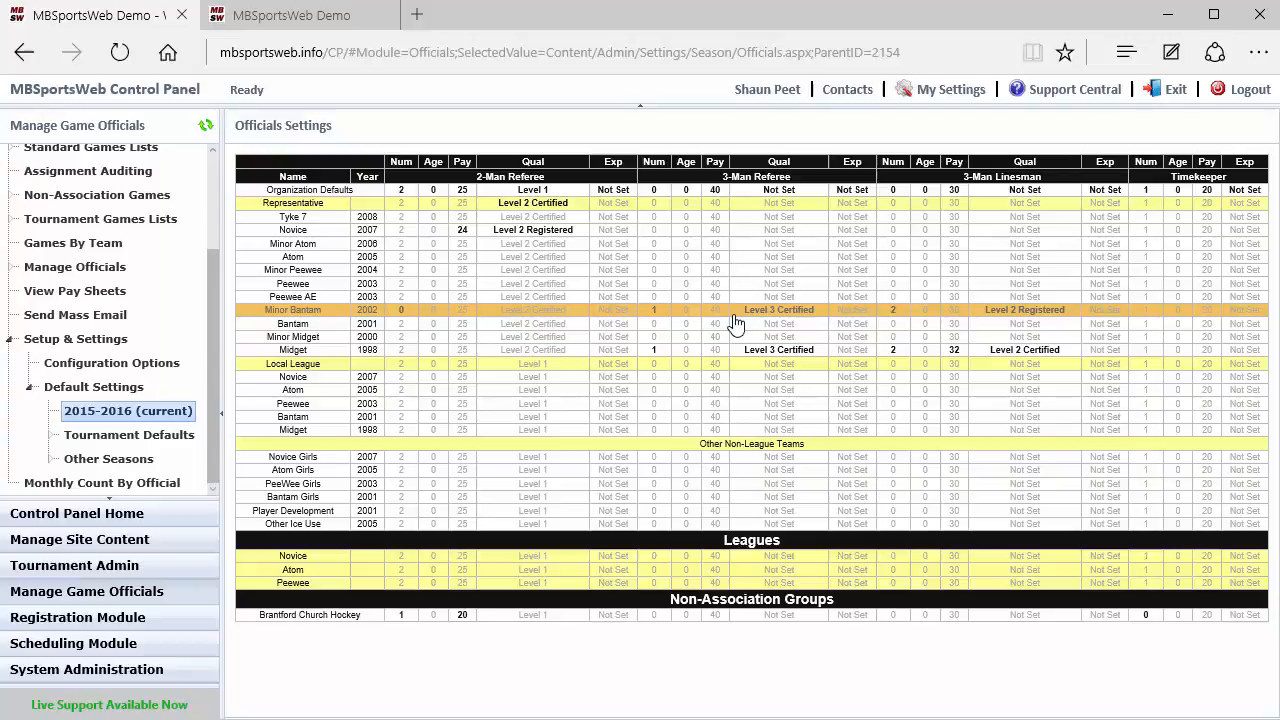
# Step: Show the General Assigning Settings via Configuration Options under Setup & Settings
pyautogui.click(111, 434)
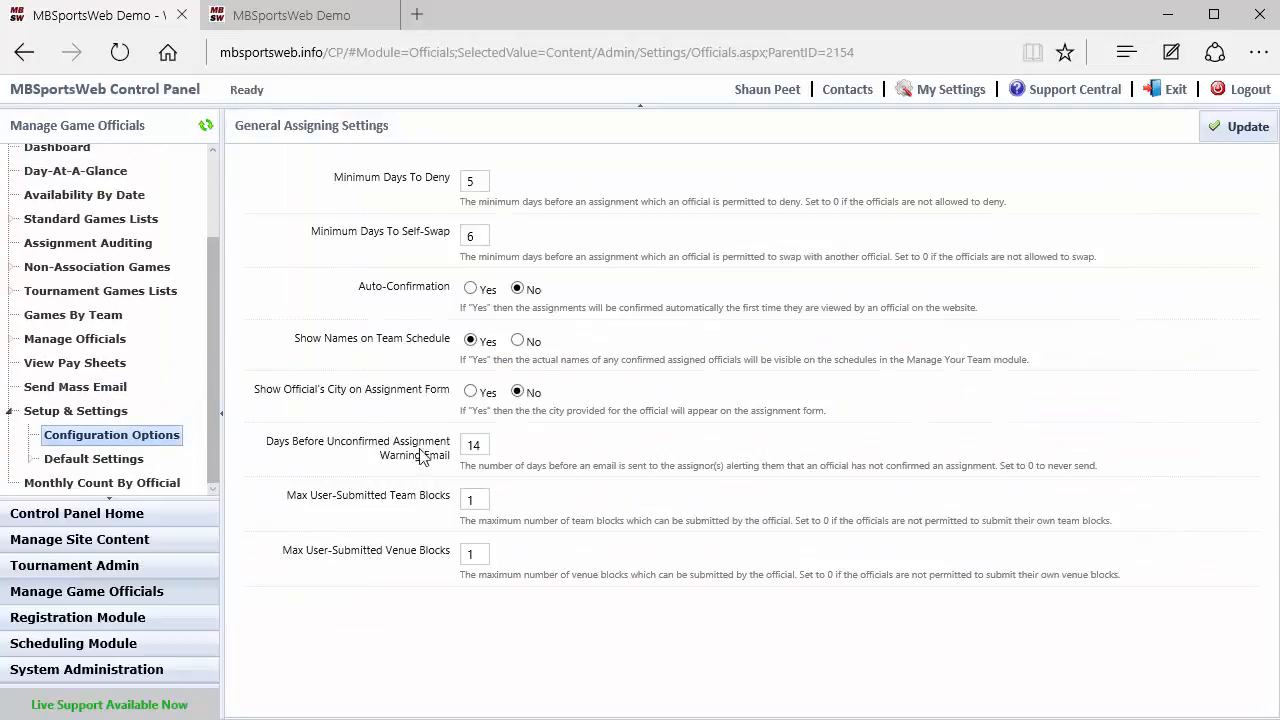
pyautogui.moveTo(803, 508)
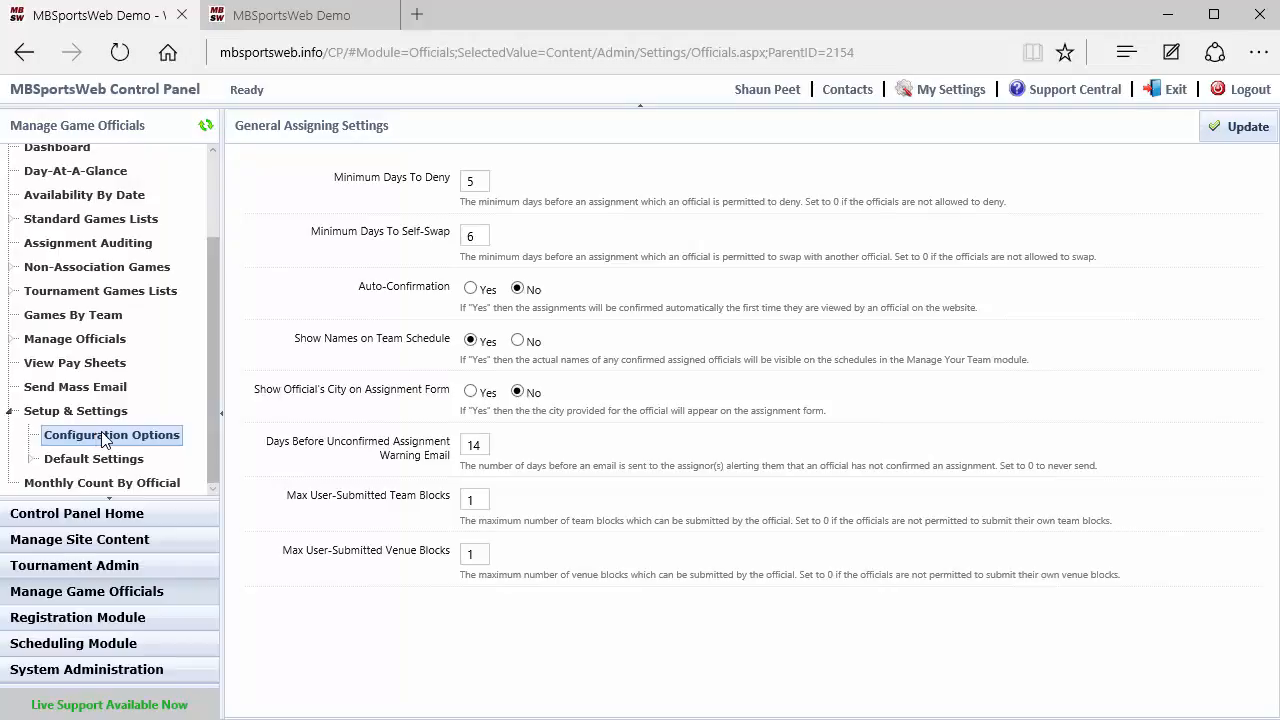
pyautogui.moveTo(124, 444)
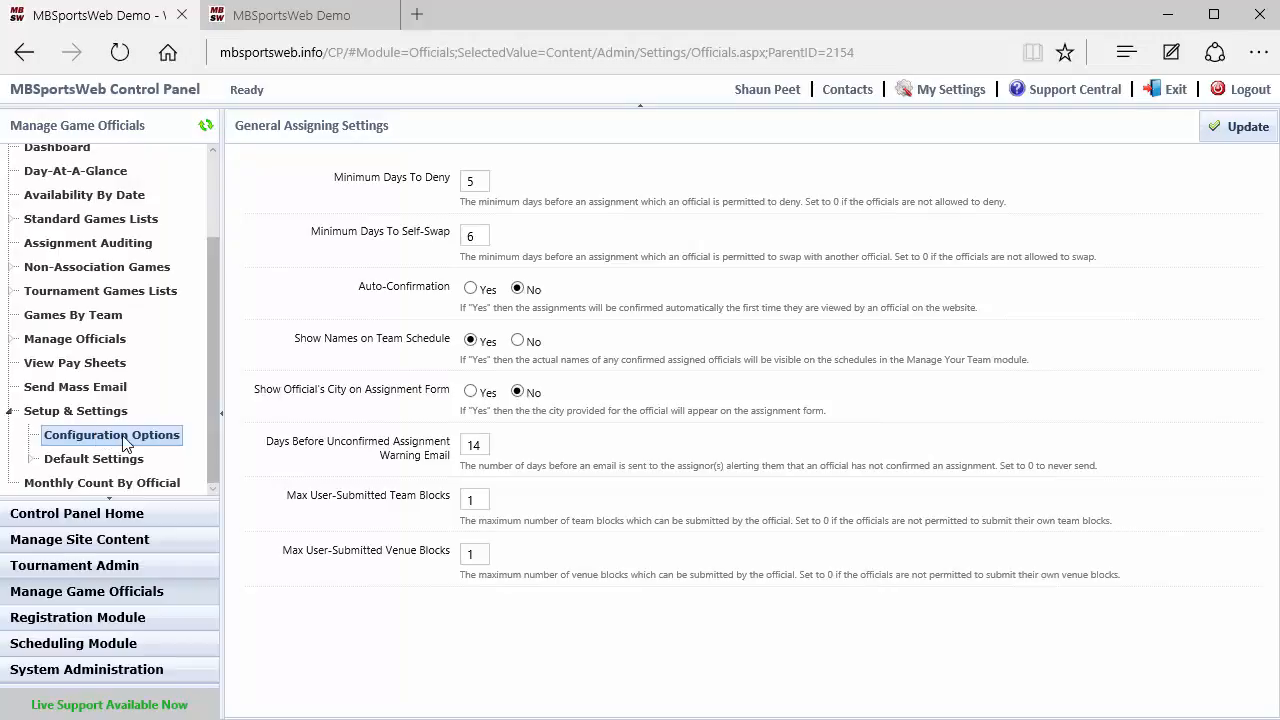
pyautogui.moveTo(362, 387)
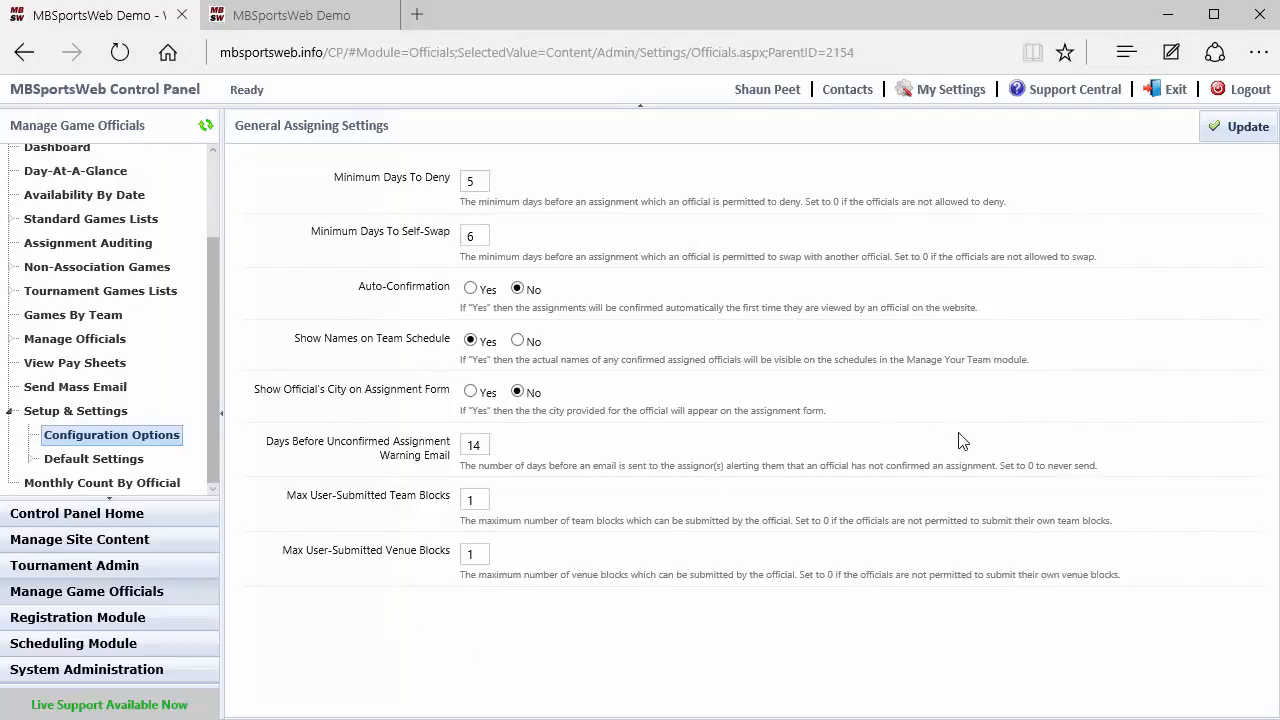
pyautogui.moveTo(1100, 392)
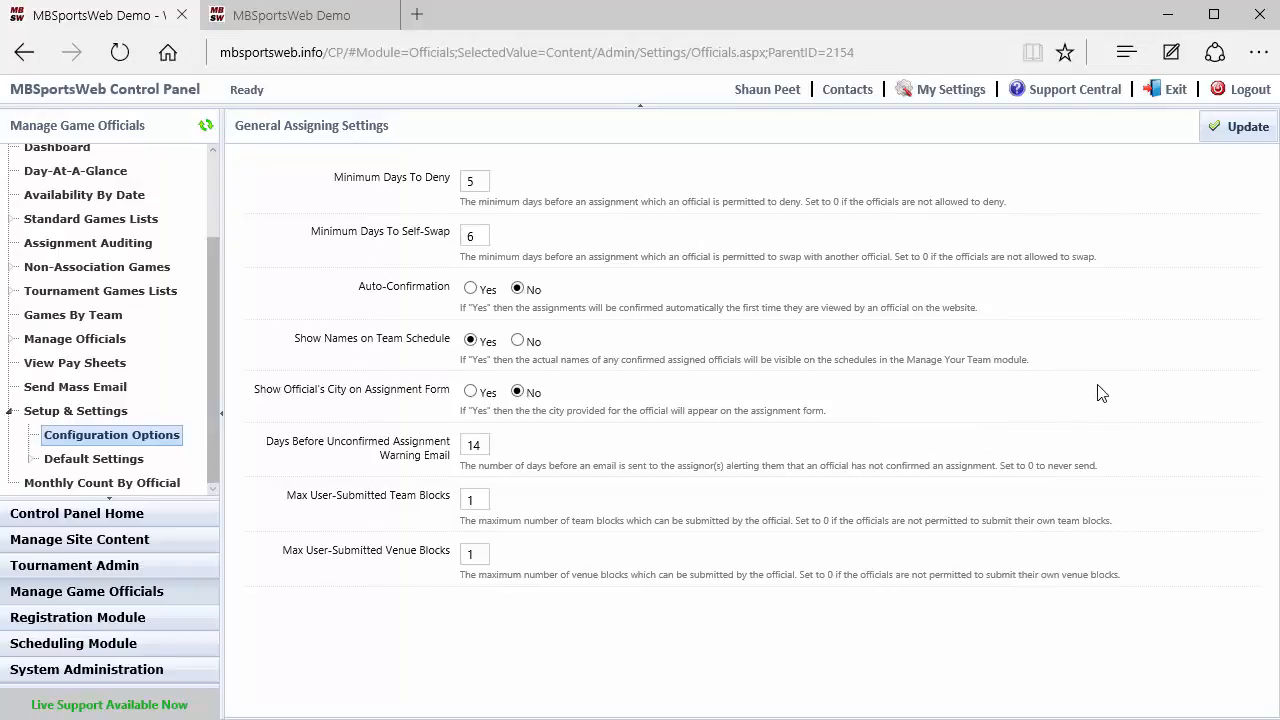